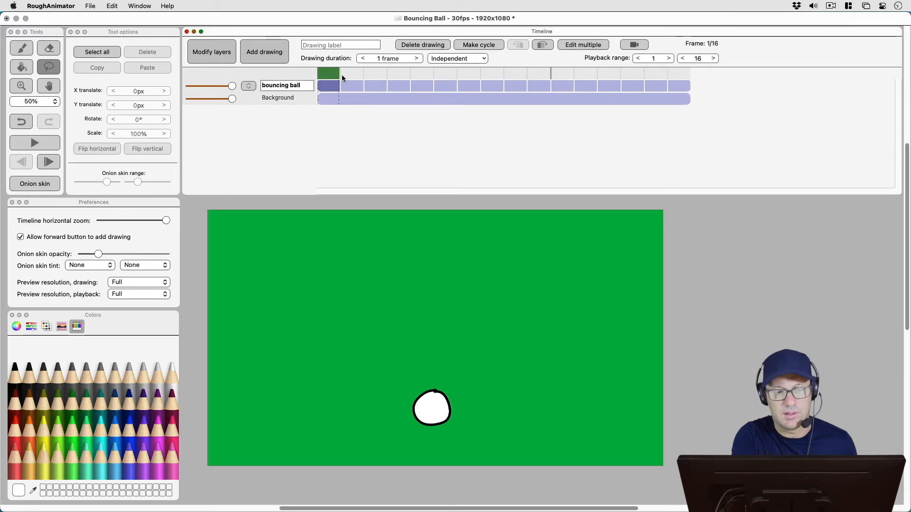
Step: Review the bounce on frames 11 and later, then return to the first ball drawing
click(561, 74)
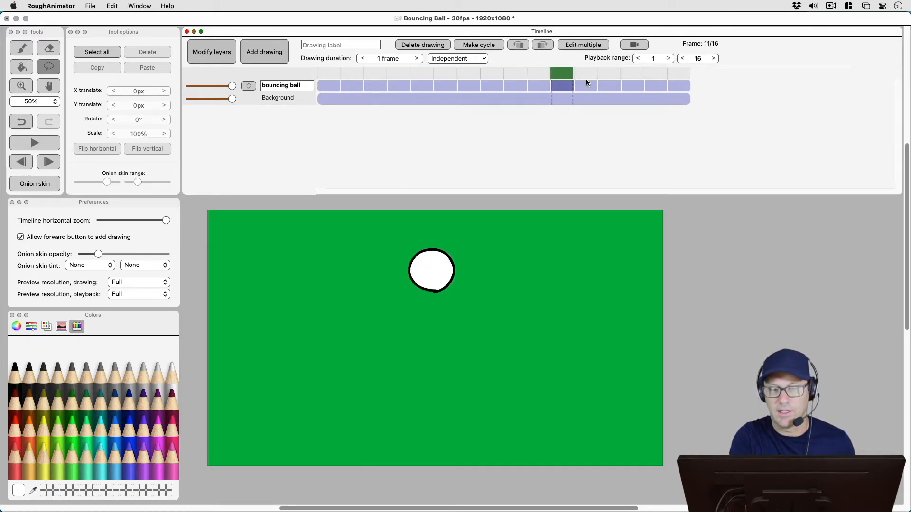
click(656, 85)
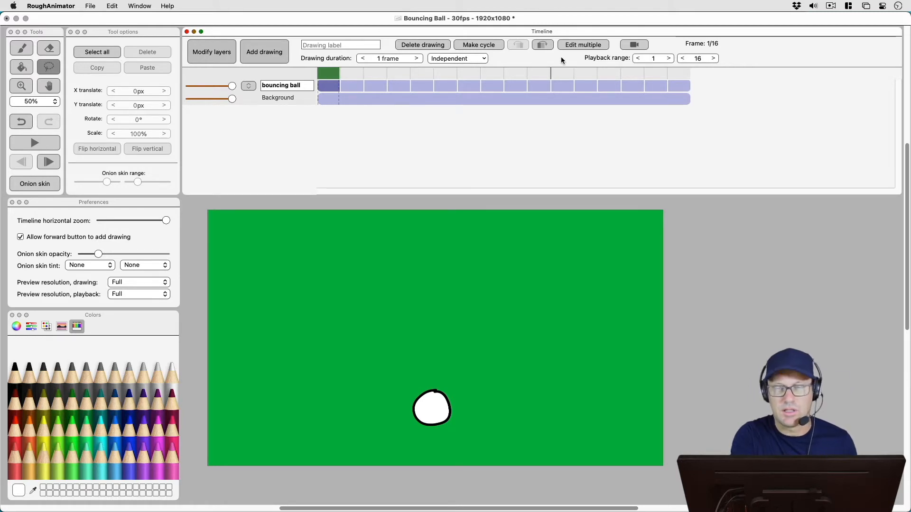
mouse_move(580, 53)
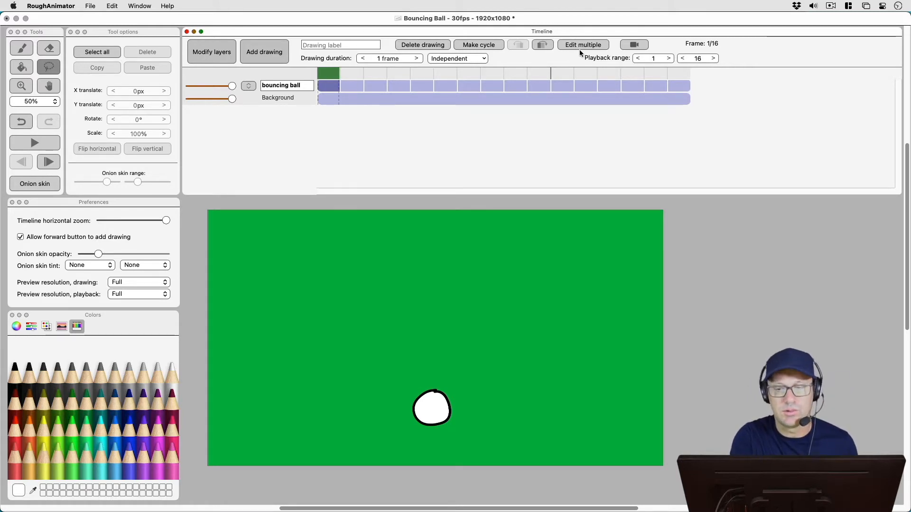
click(328, 86)
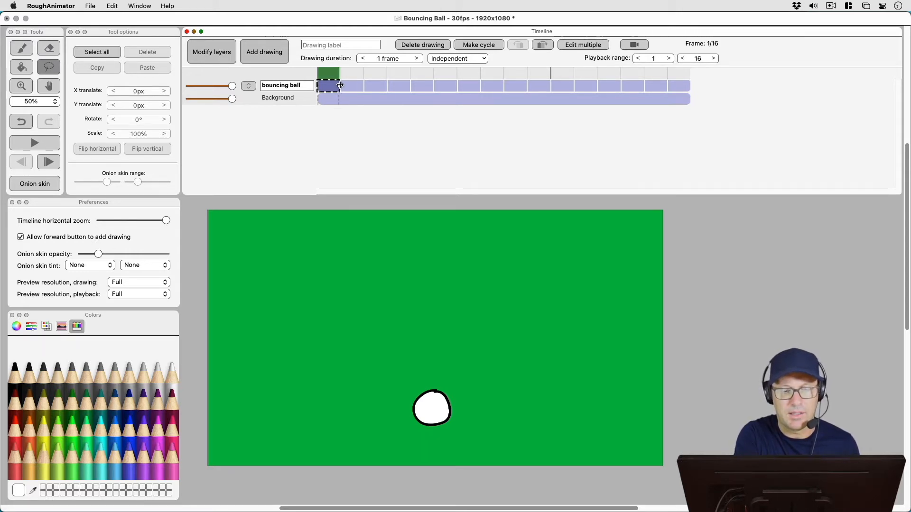
click(416, 59)
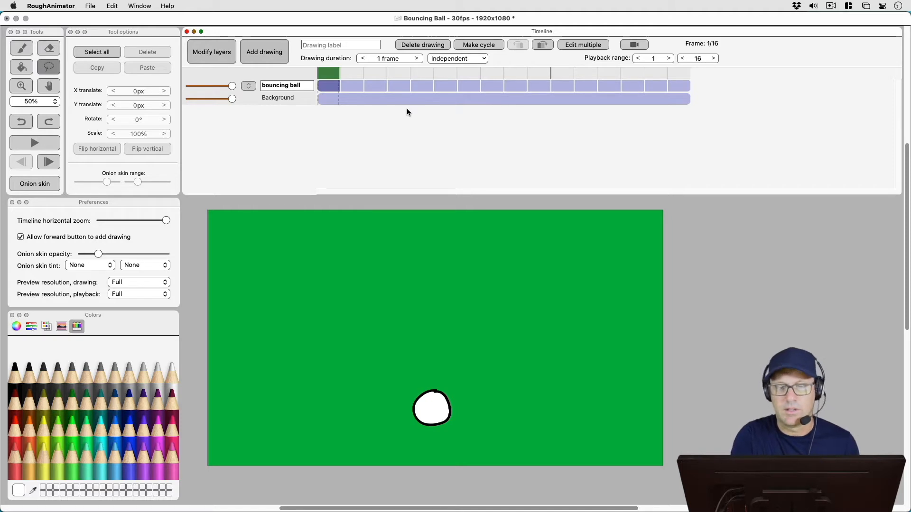
Step: From frame 16, shift-select the ball drawings on all 16 frames at once
click(679, 85)
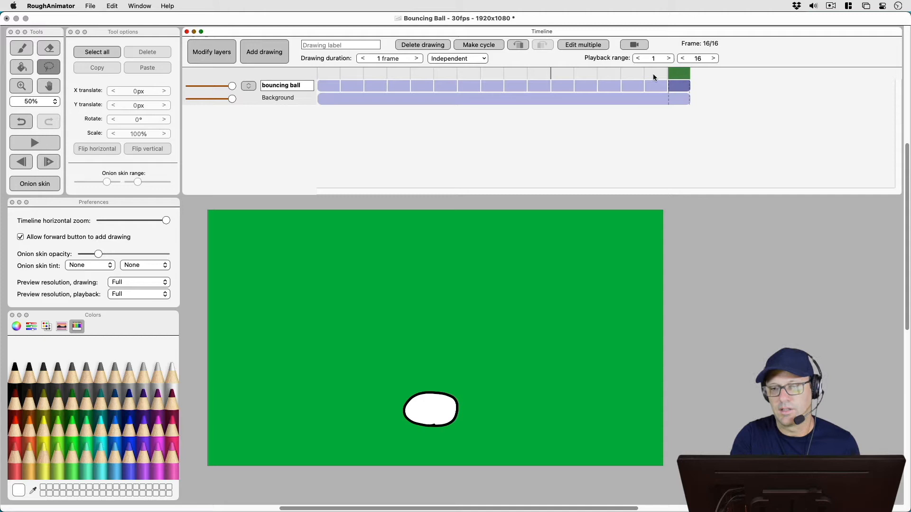
click(679, 85)
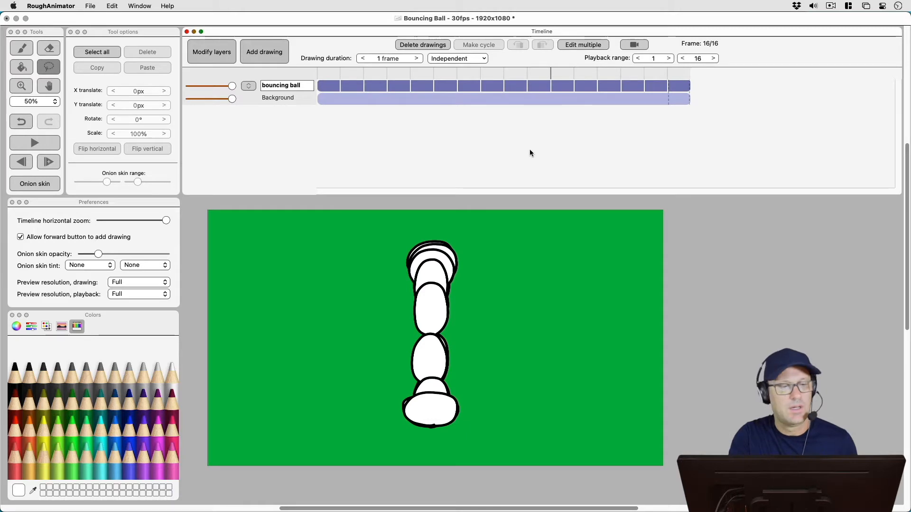
mouse_move(386, 103)
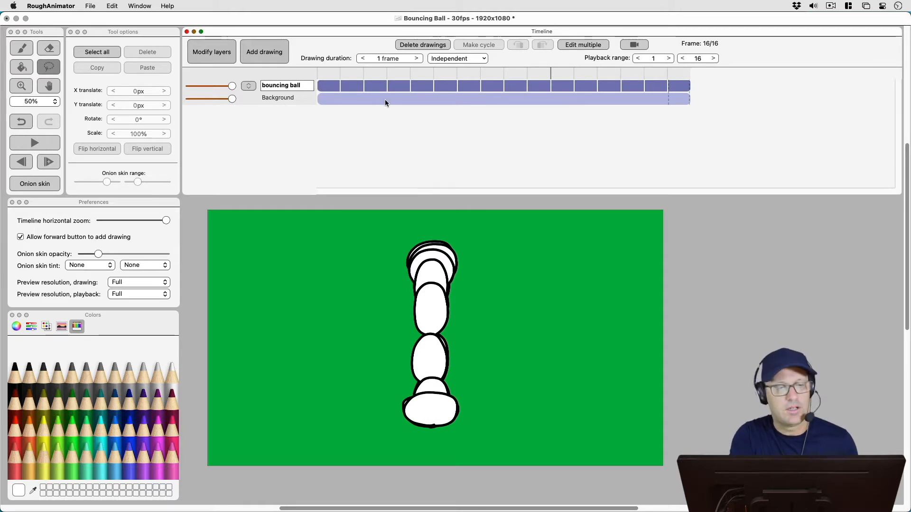
mouse_move(432, 95)
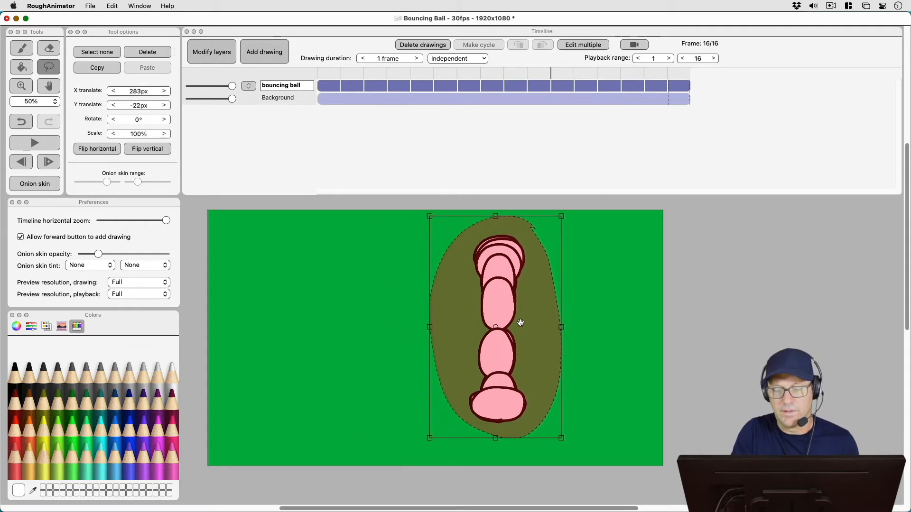
Step: Drag all ball drawings to the right, then check frame 5 and a late frame
drag(520, 323, 577, 314)
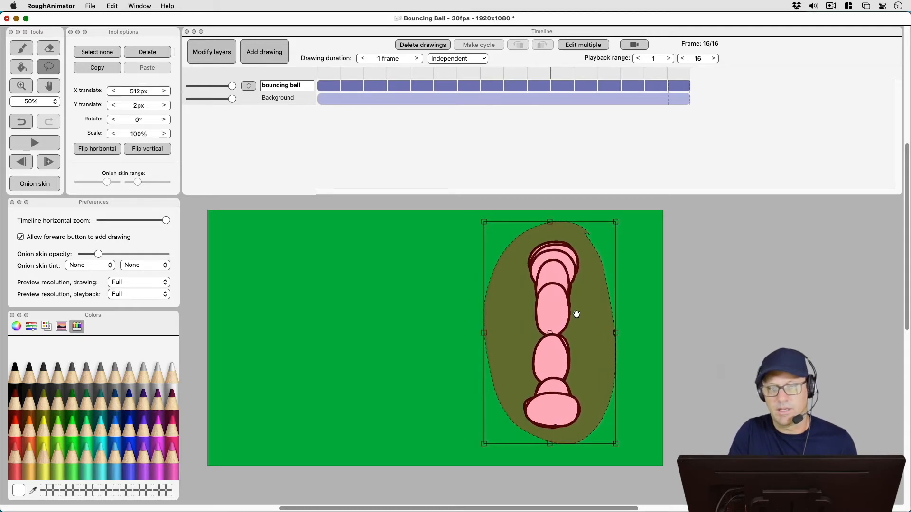
mouse_move(630, 255)
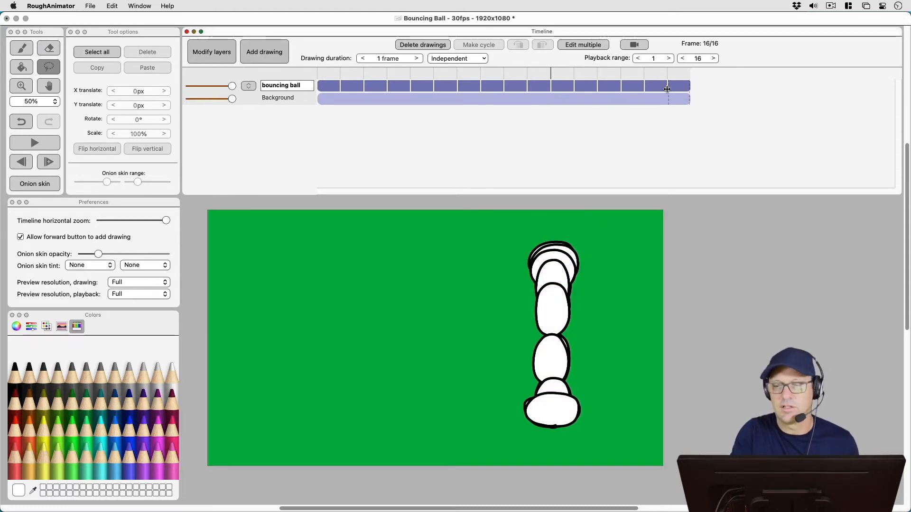
mouse_move(455, 133)
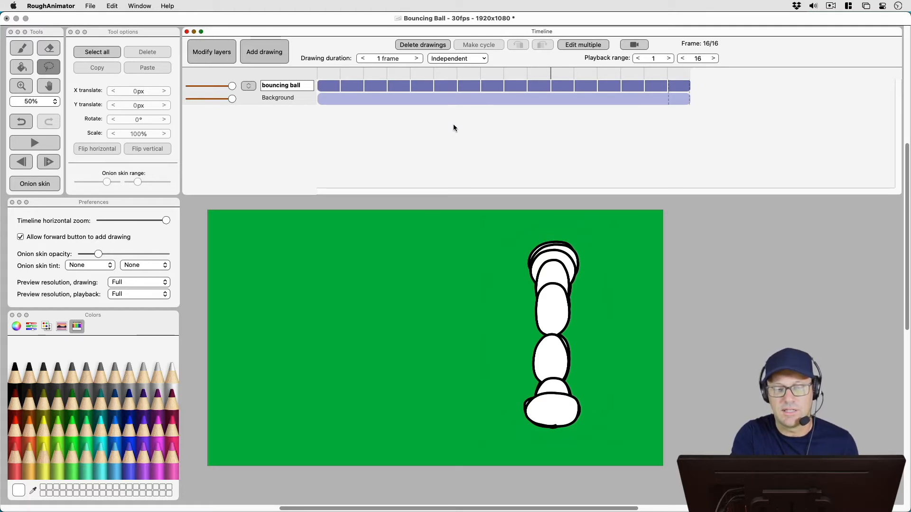
mouse_move(452, 96)
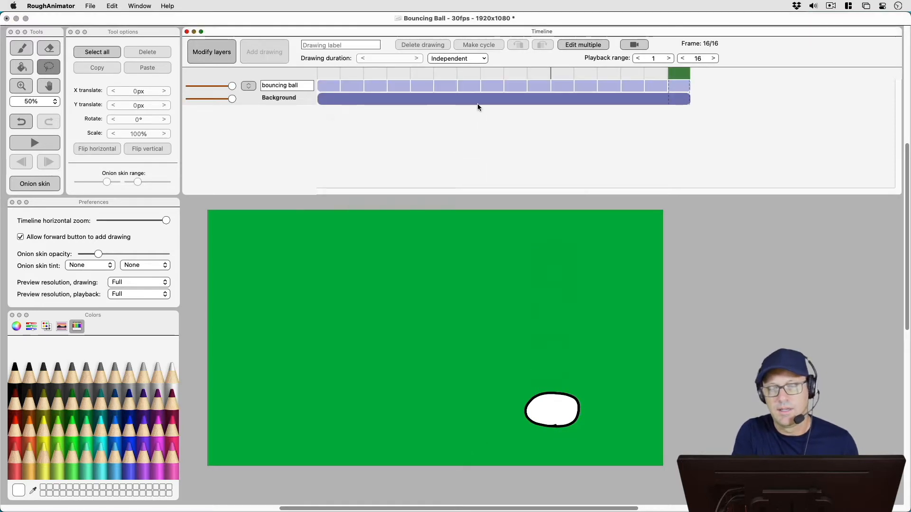
mouse_move(579, 132)
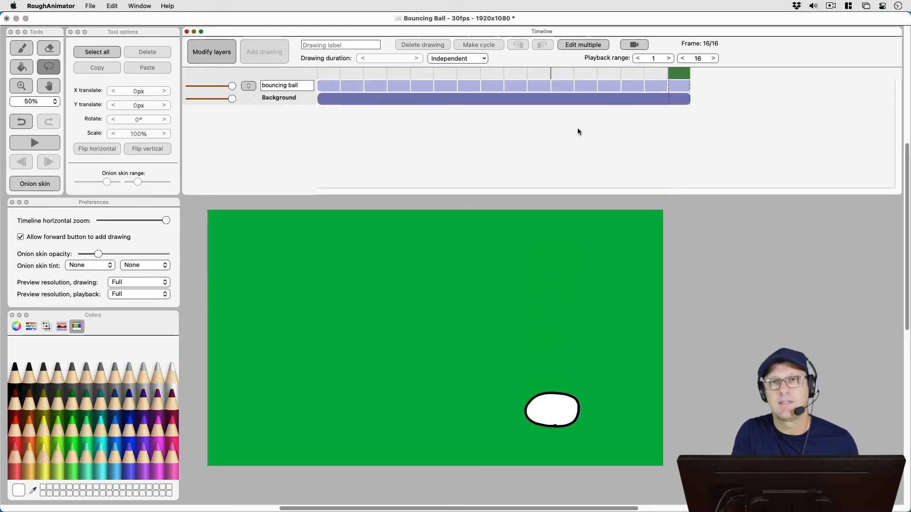
click(422, 73)
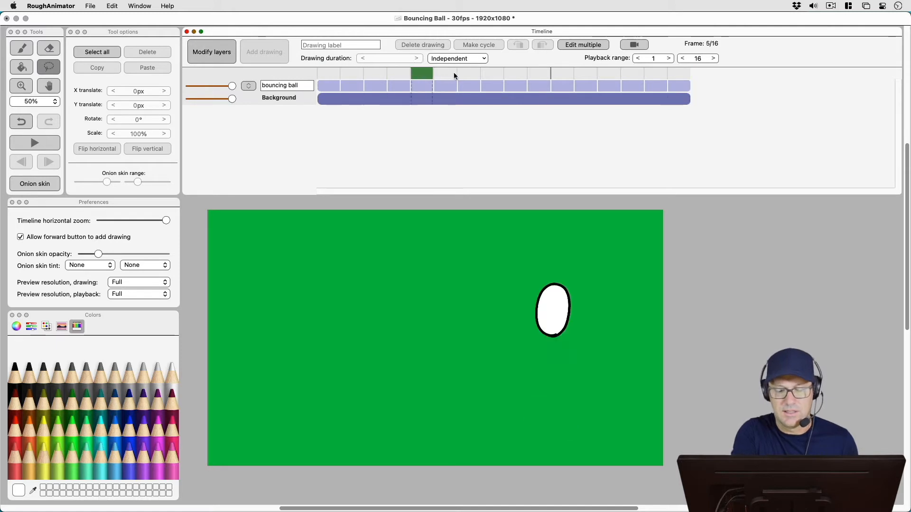
click(664, 86)
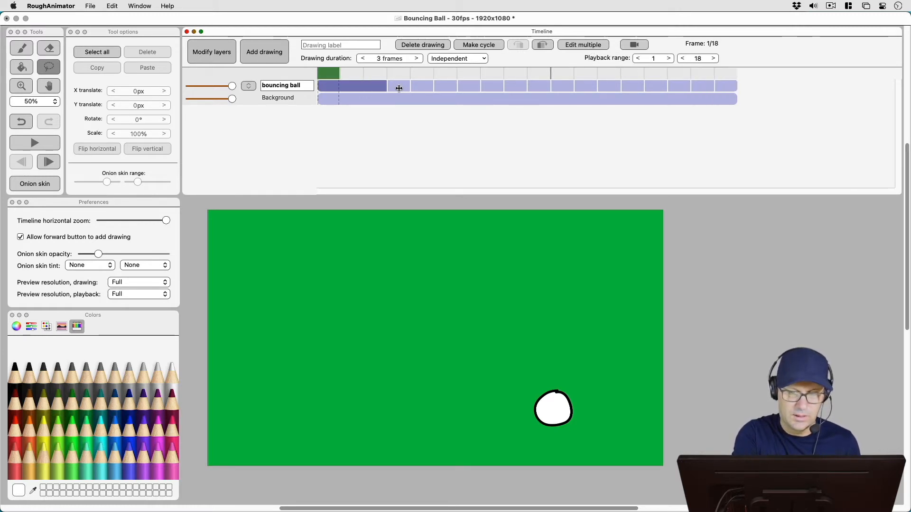
click(362, 58)
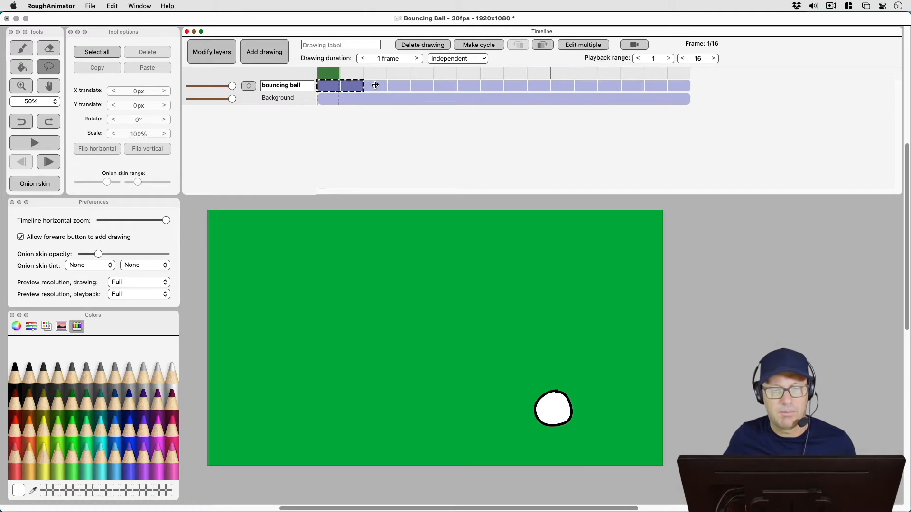
drag(328, 85, 572, 85)
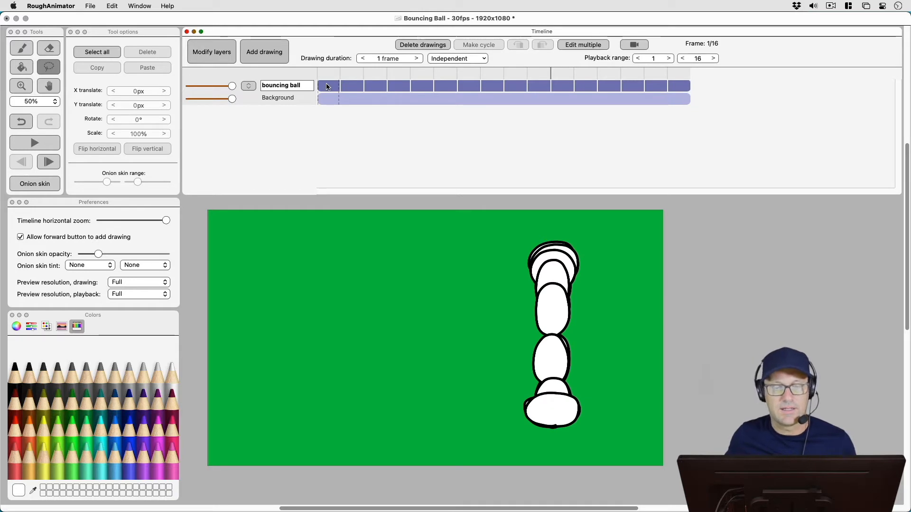
click(538, 86)
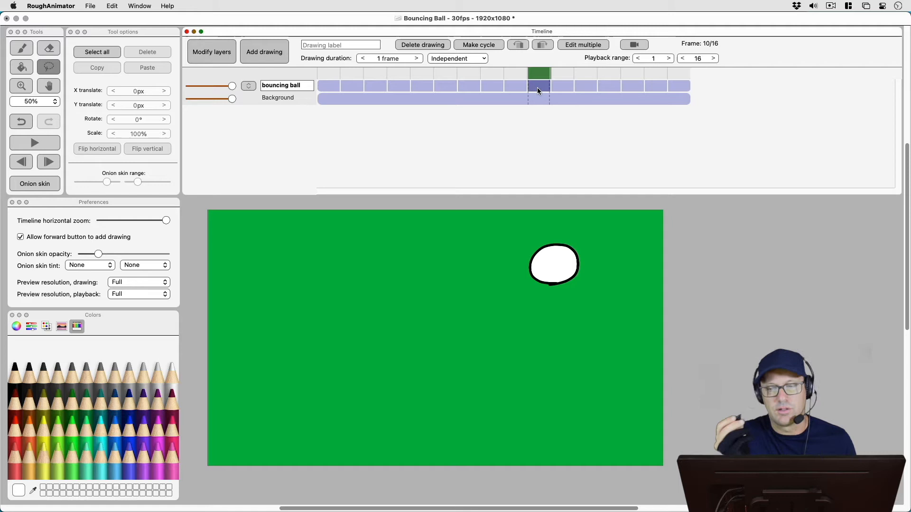
click(679, 80)
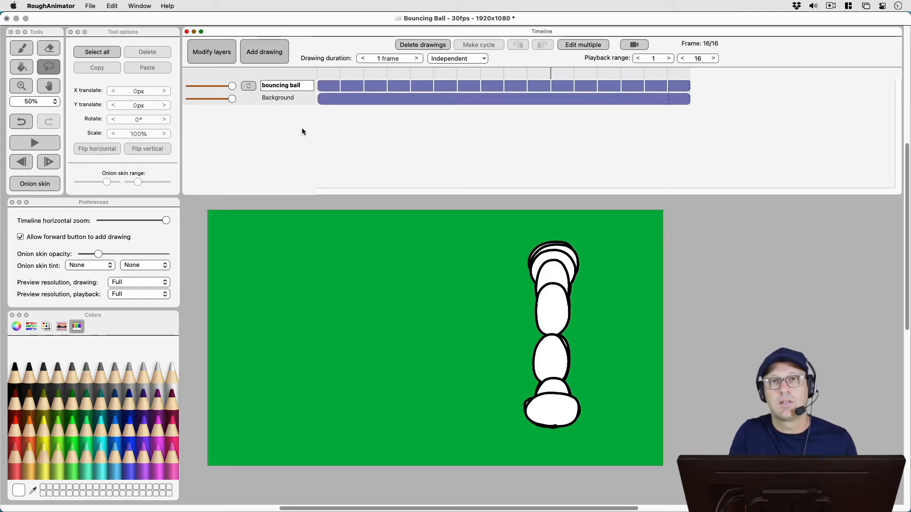
mouse_move(592, 80)
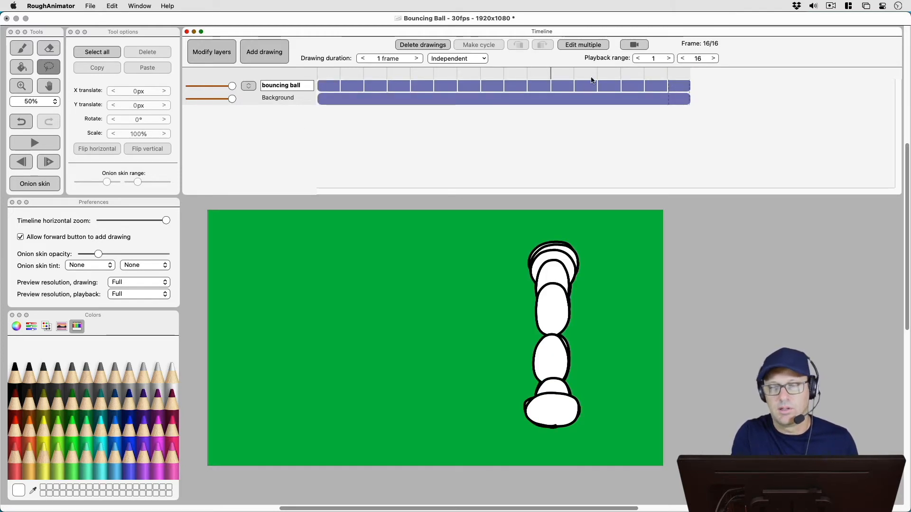
click(328, 86)
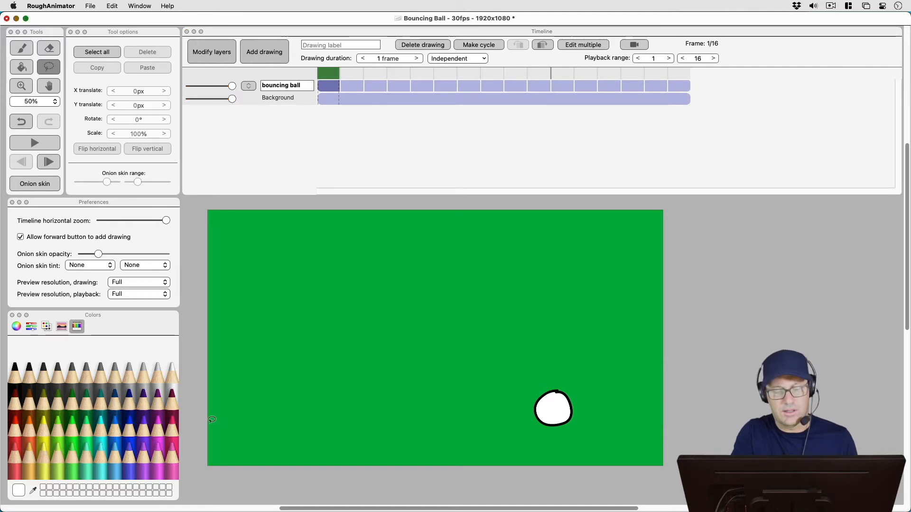
mouse_move(690, 89)
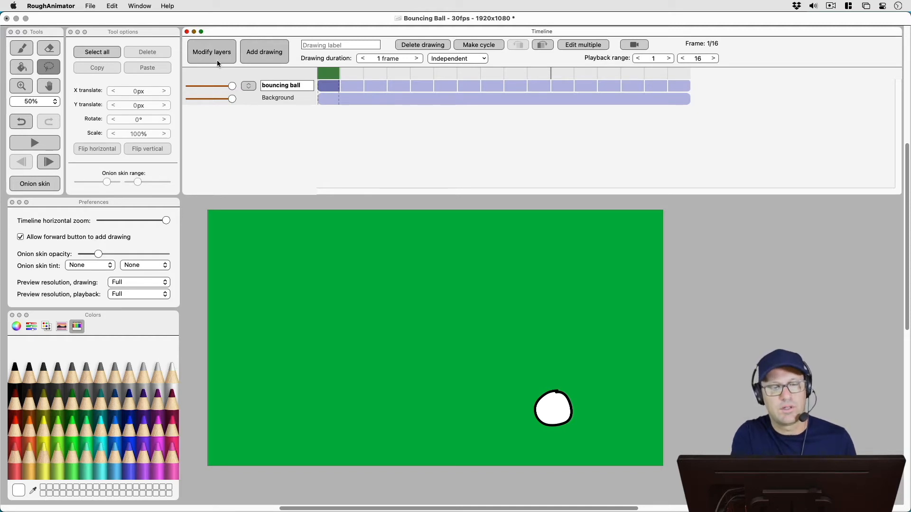
Step: Add an empty Layer 2 above the ball layer and pick black as the brush colour
click(211, 52)
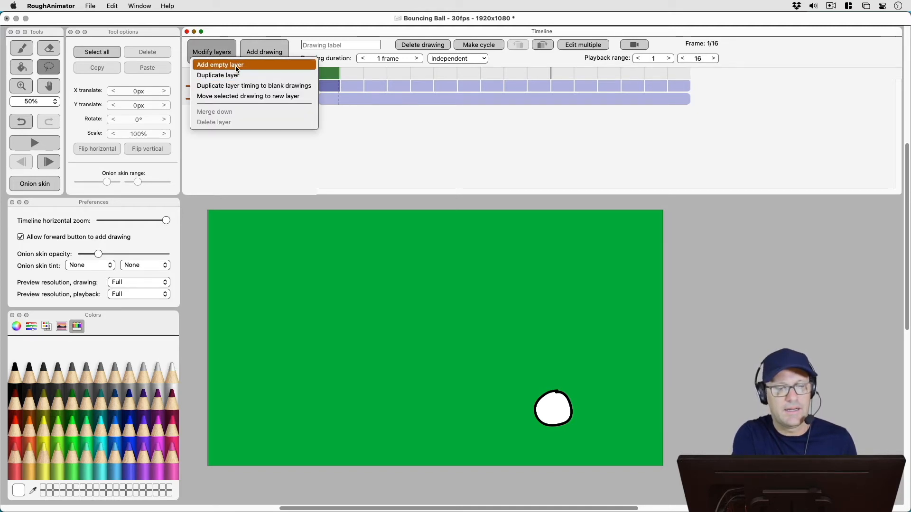
click(220, 64)
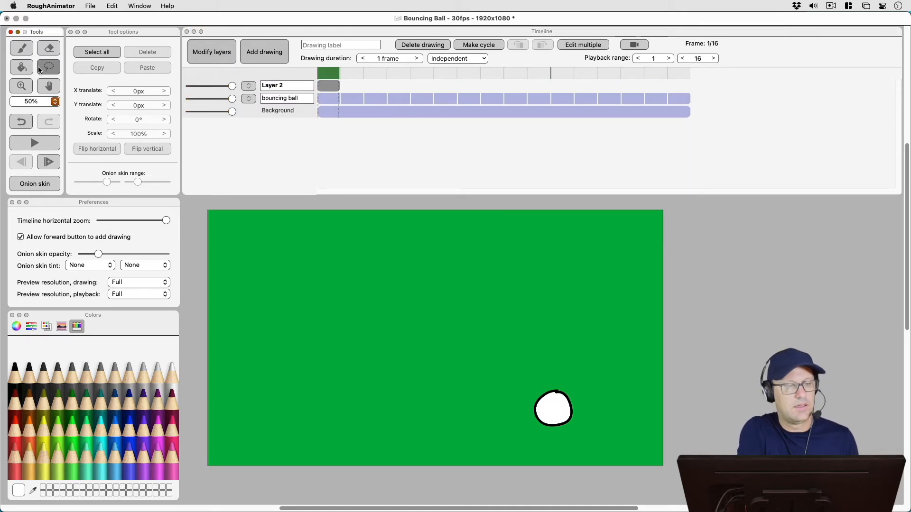
click(22, 48)
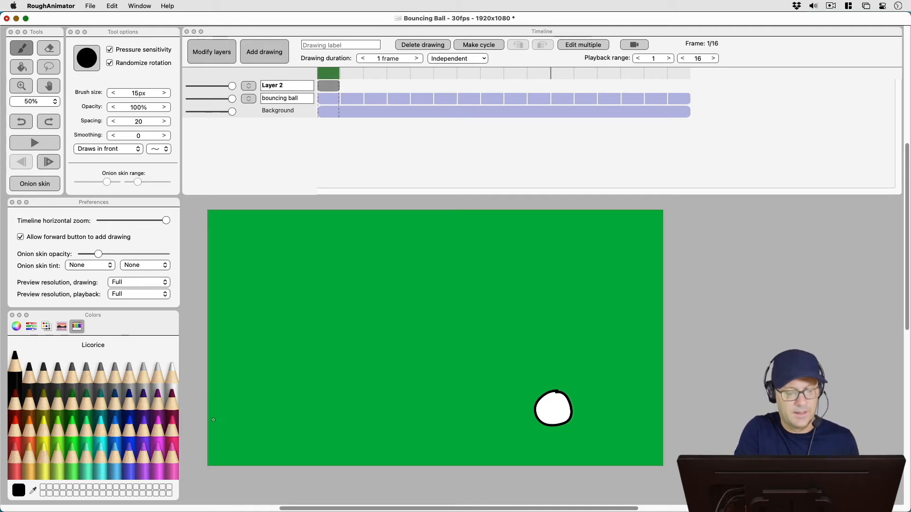
Step: Draw a black ground line across the bottom of the canvas on Layer 2
drag(212, 423, 560, 428)
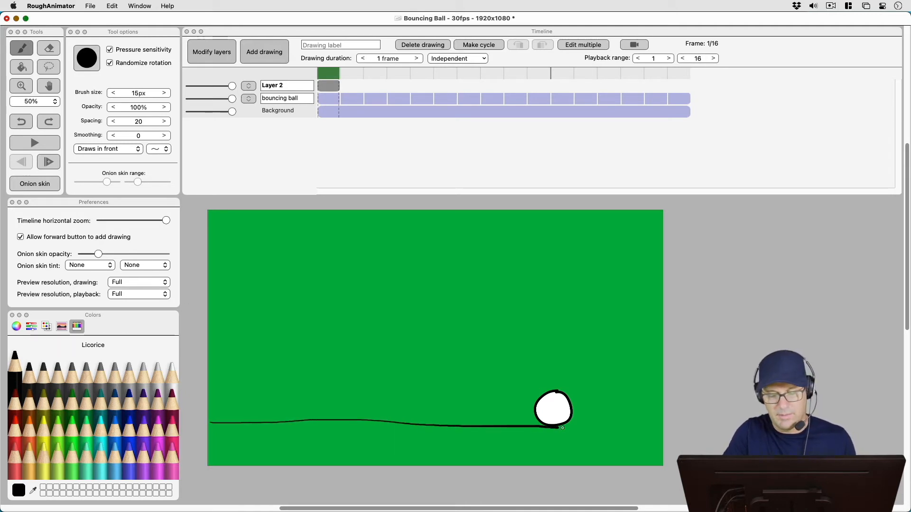
drag(546, 425, 663, 425)
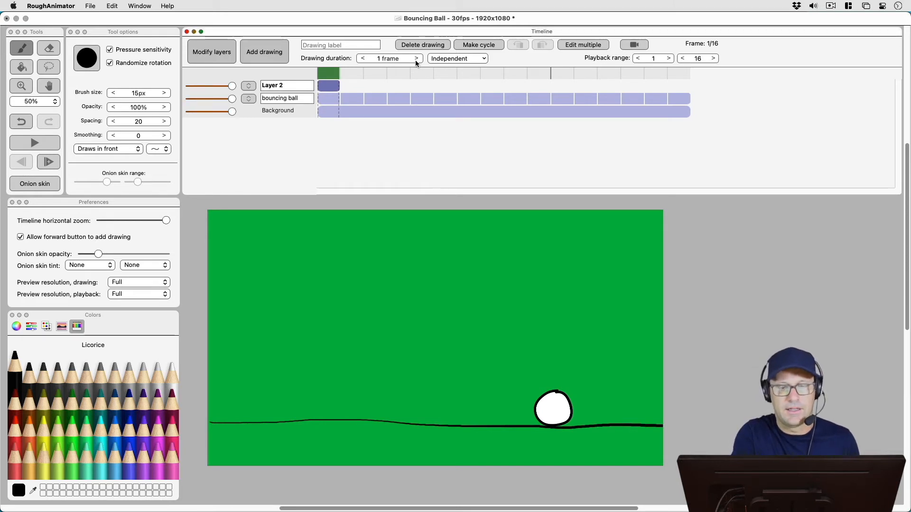
Step: Extend the line drawing to 16 frames and move Layer 2 below the ball layer
click(416, 58)
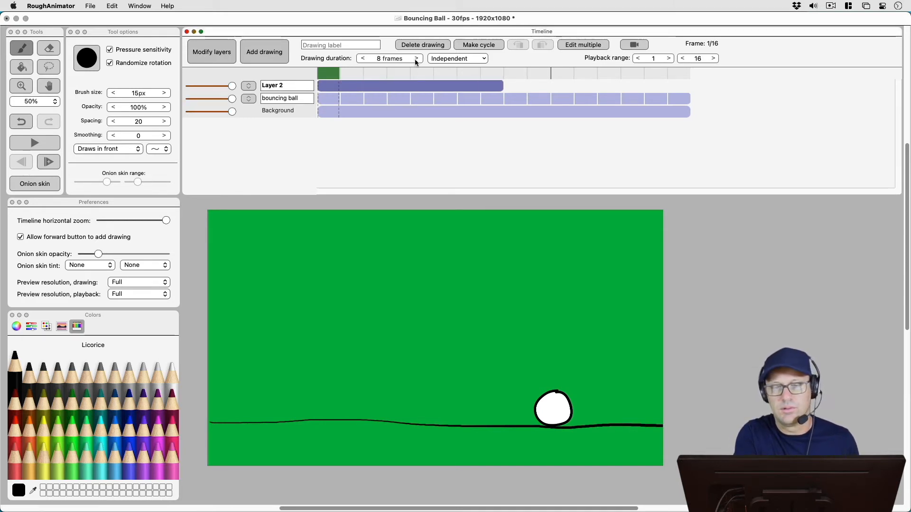
click(416, 58)
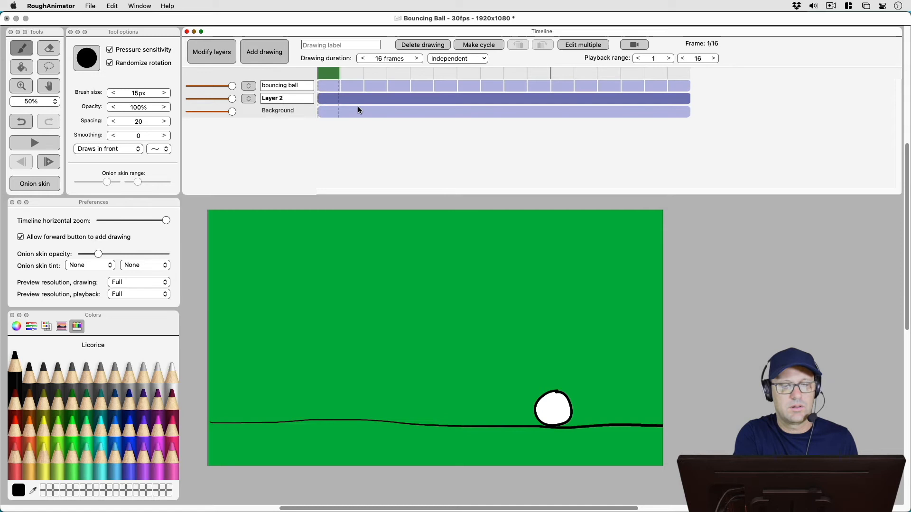
click(632, 74)
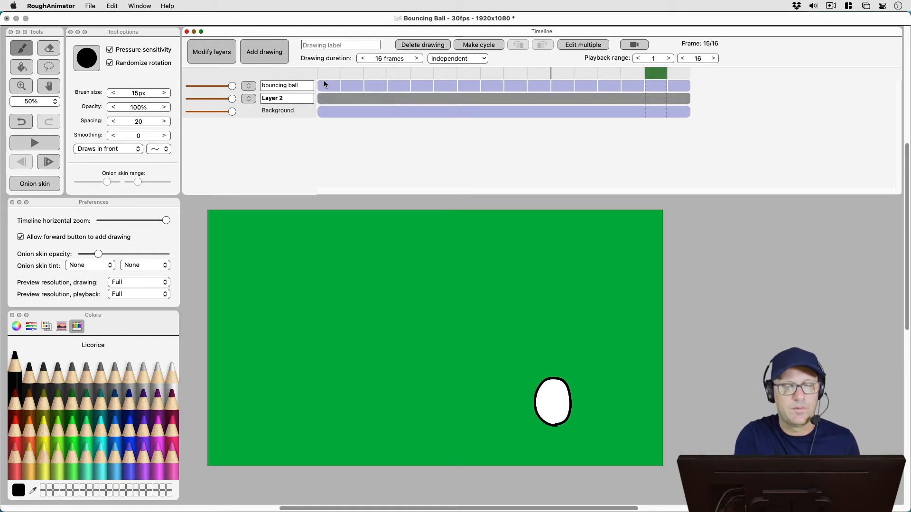
Step: Select all 16 bouncing ball drawings together for multi-frame editing
click(679, 85)
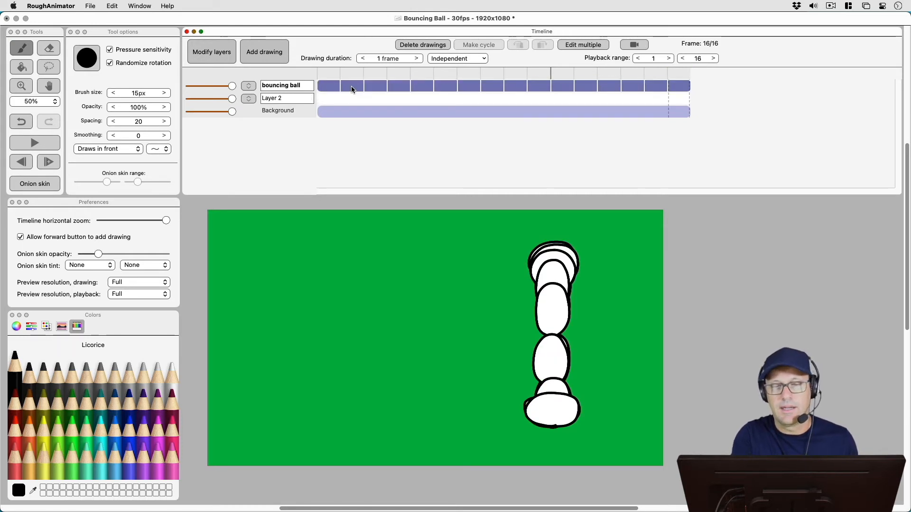
mouse_move(614, 100)
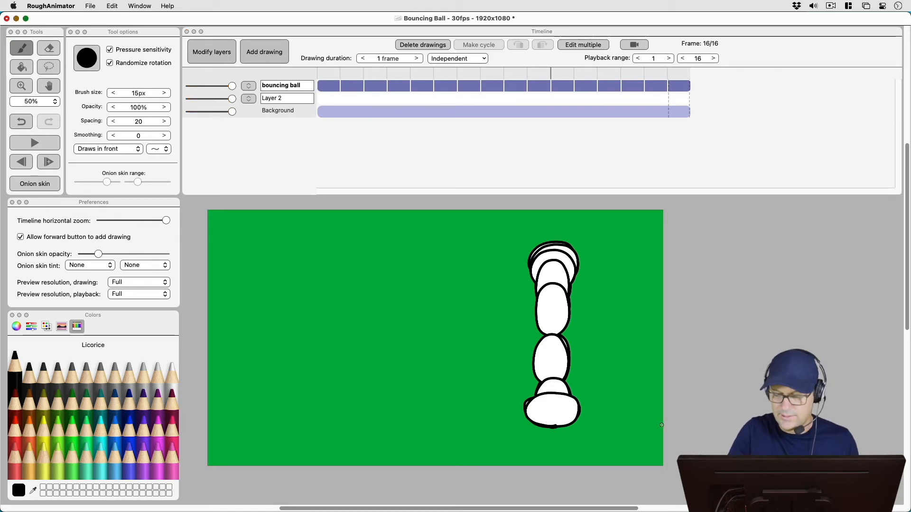
drag(410, 417, 663, 425)
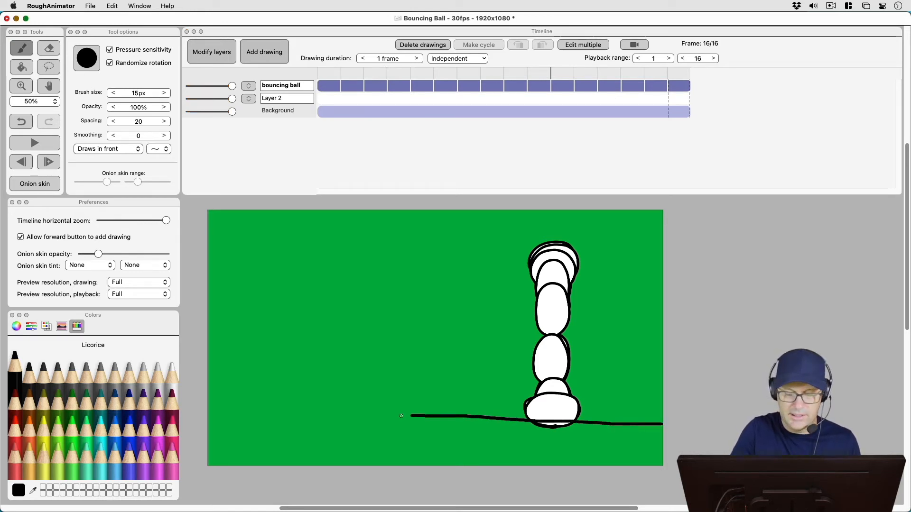
drag(409, 417, 208, 435)
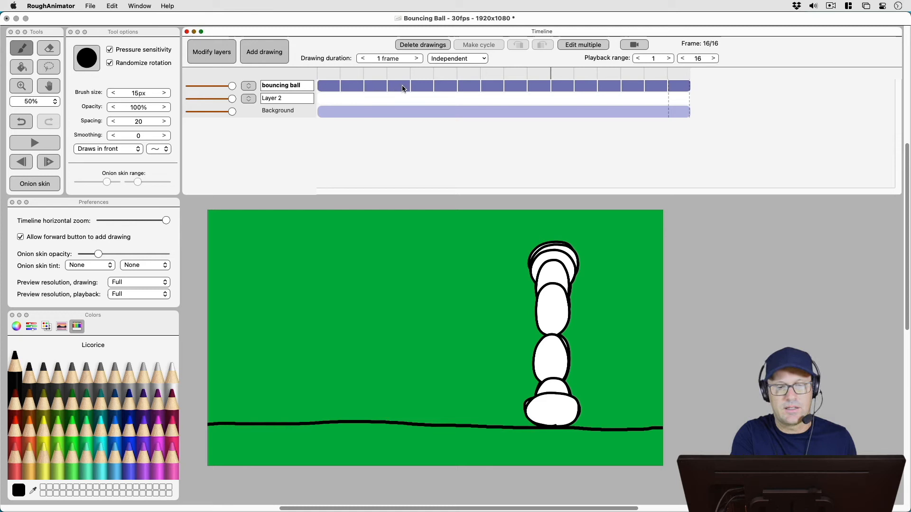
click(398, 86)
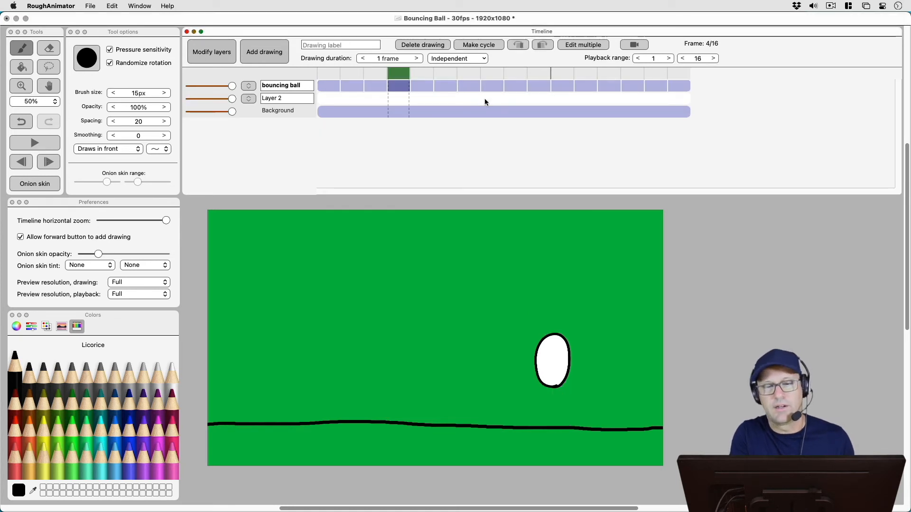
mouse_move(348, 85)
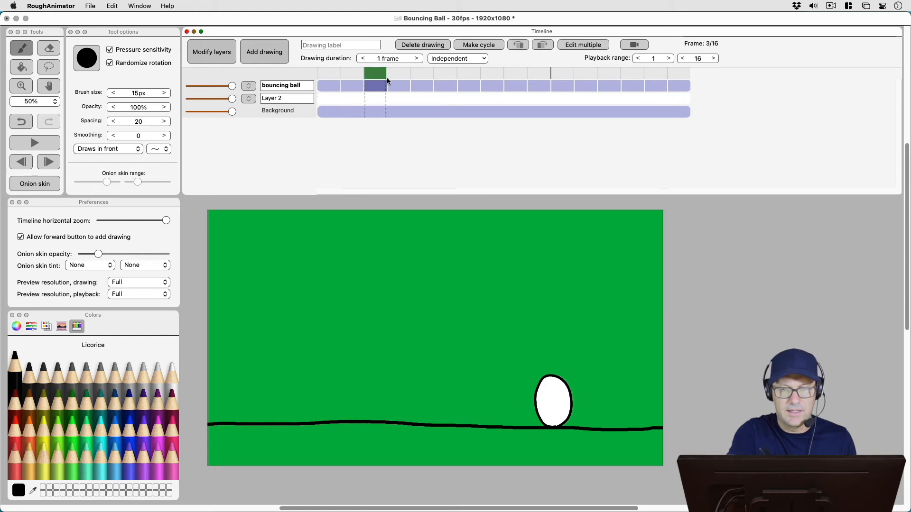
click(656, 85)
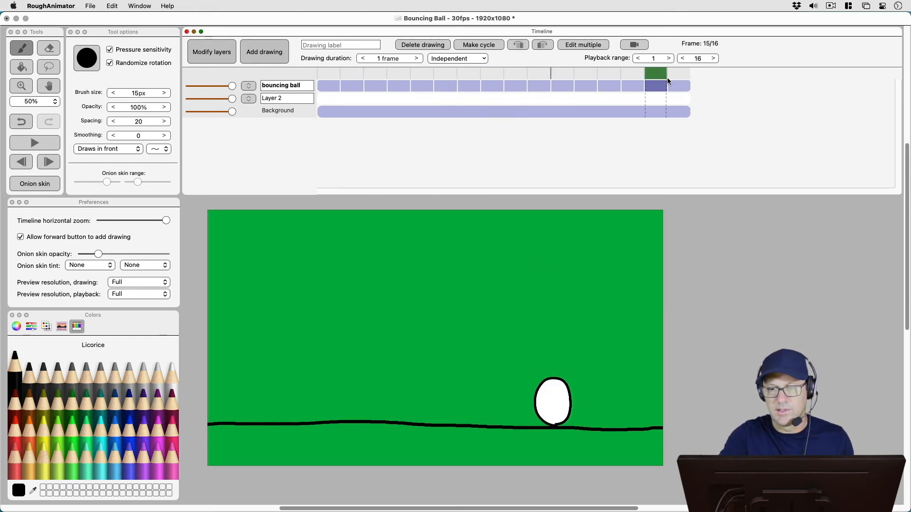
click(48, 162)
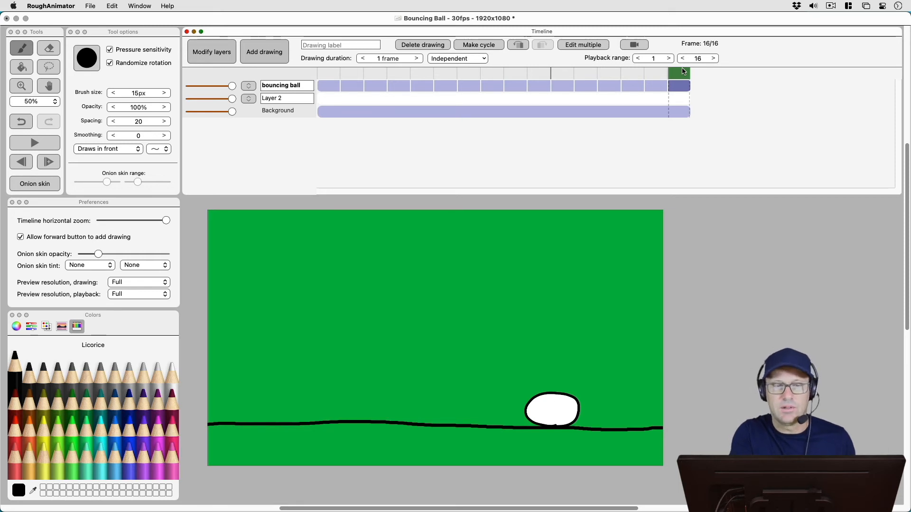
mouse_move(611, 58)
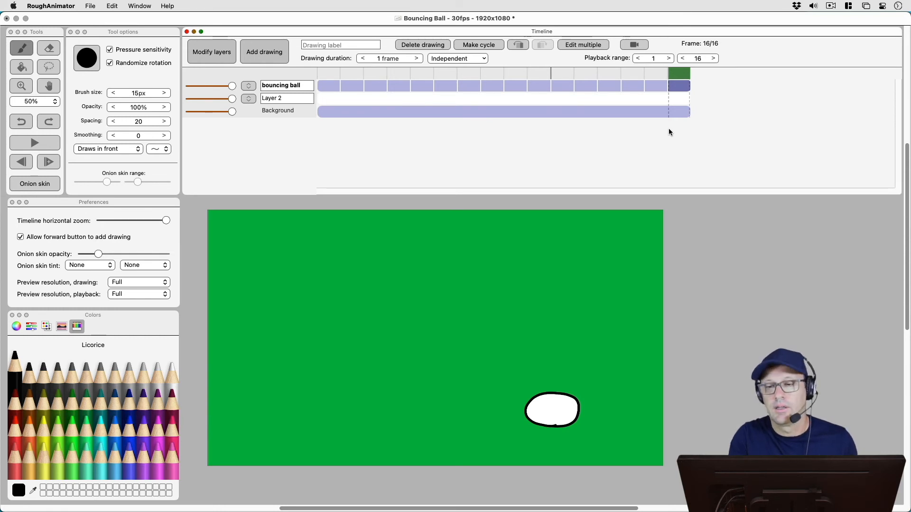
Step: Reselect all ball drawings and set the brush mode to Draws behind
click(679, 86)
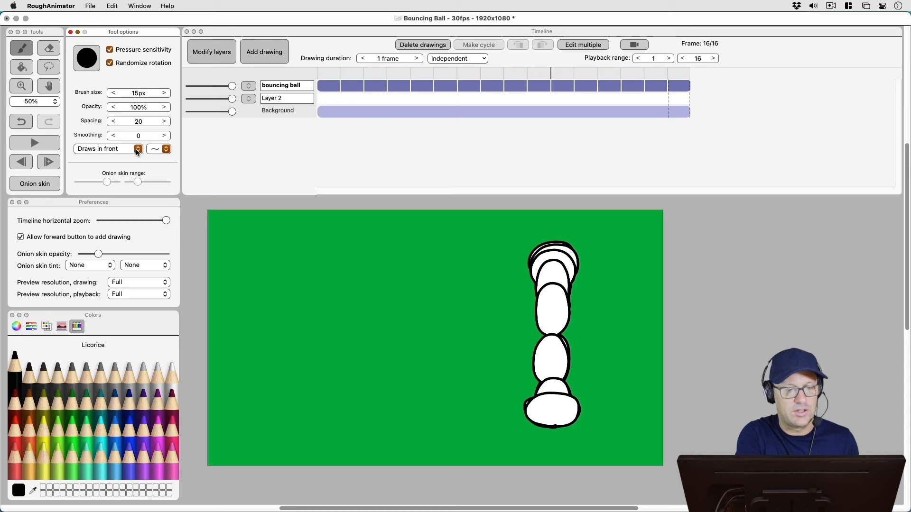
click(138, 148)
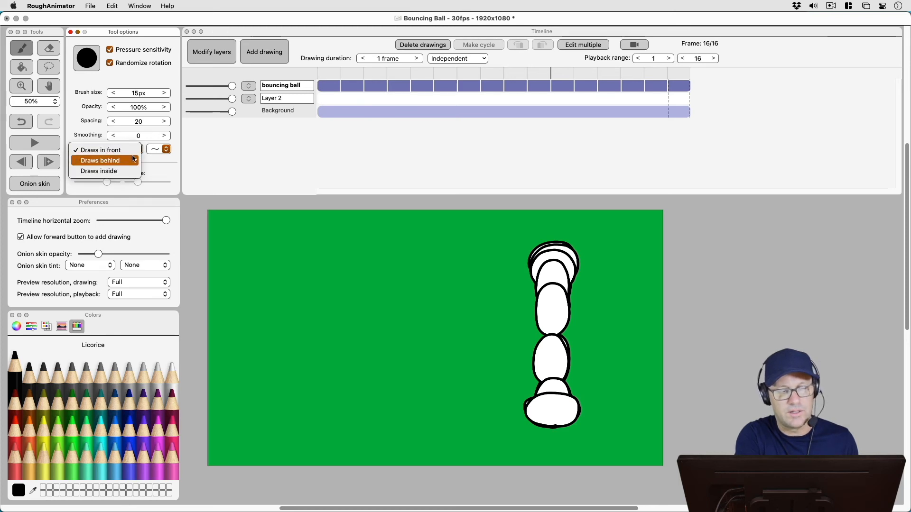
click(99, 160)
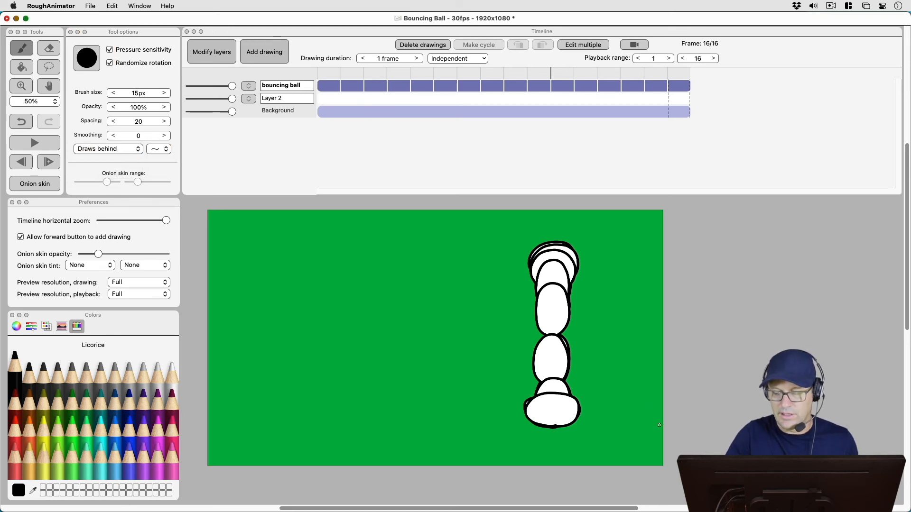
Step: Draw the ground line behind the ball across the full width, then check frame 8
drag(473, 421, 661, 424)
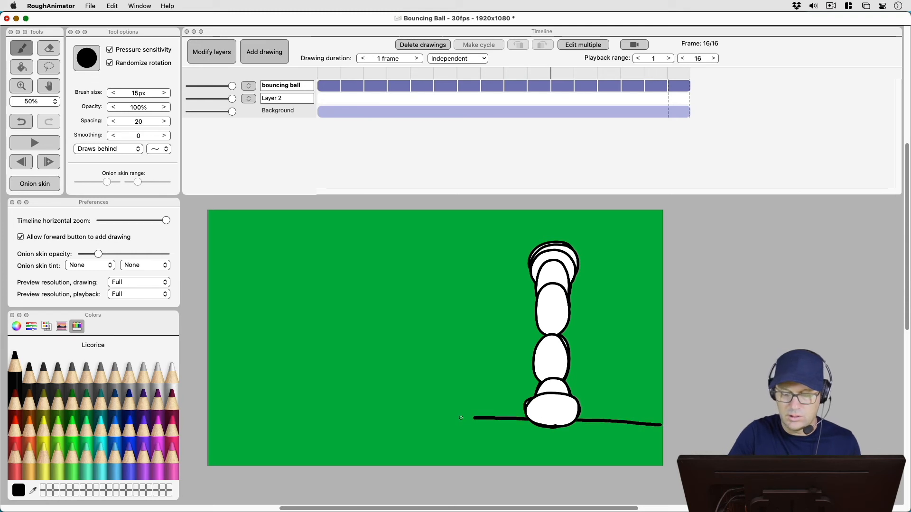
drag(474, 419, 208, 423)
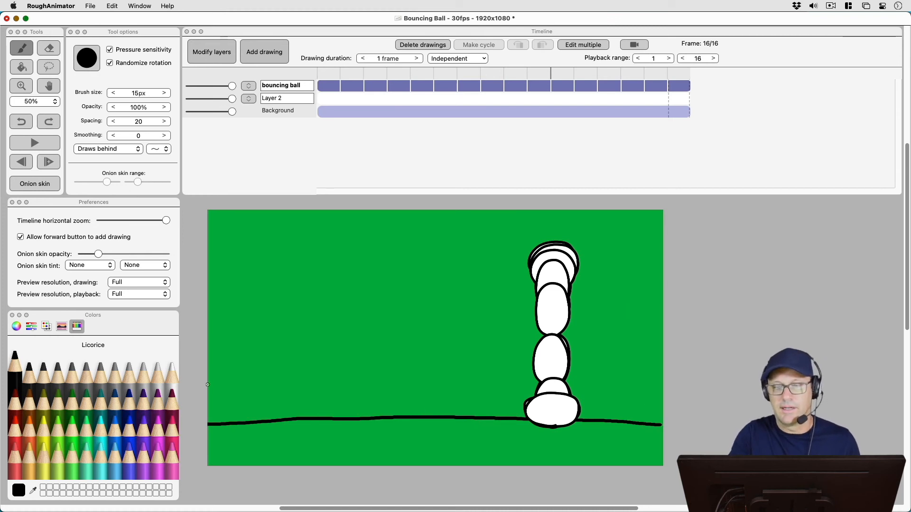
click(492, 79)
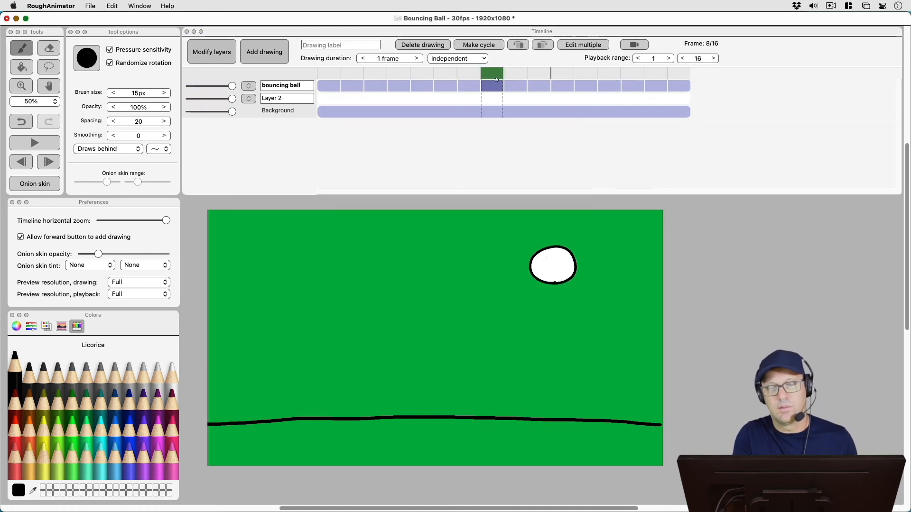
click(445, 86)
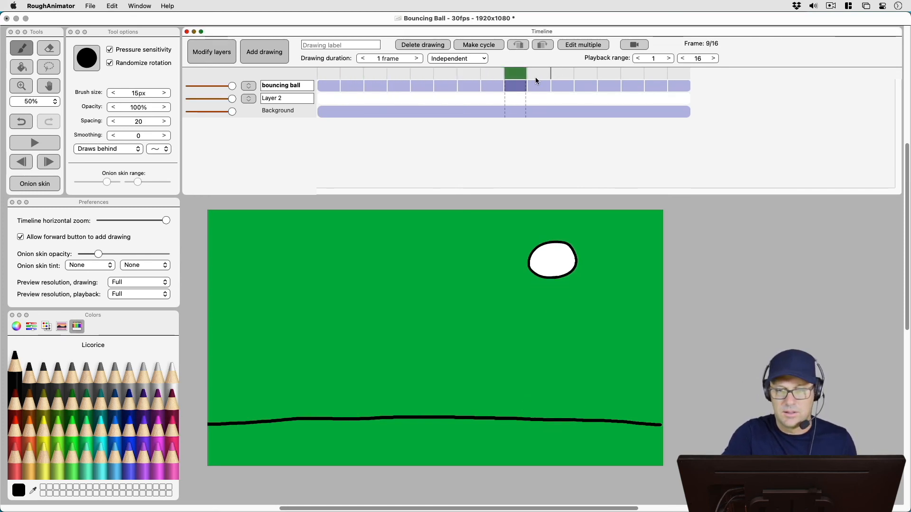
click(680, 87)
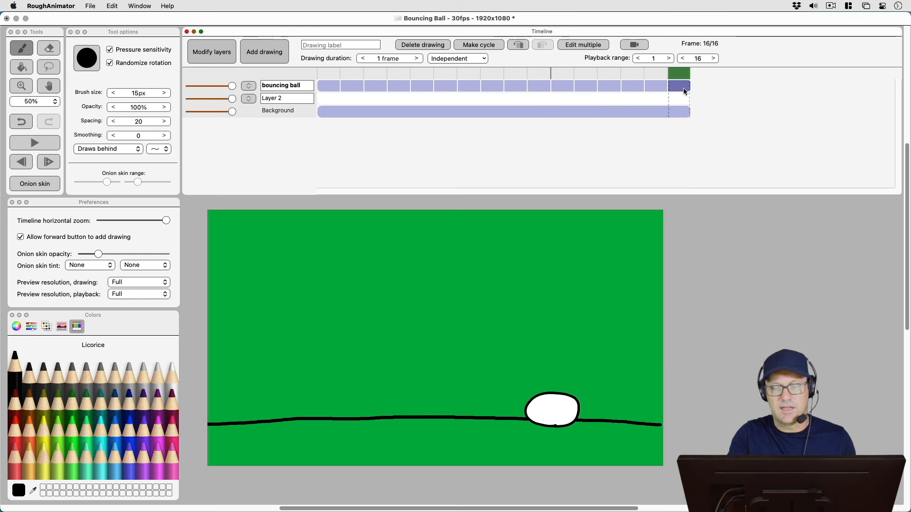
click(609, 86)
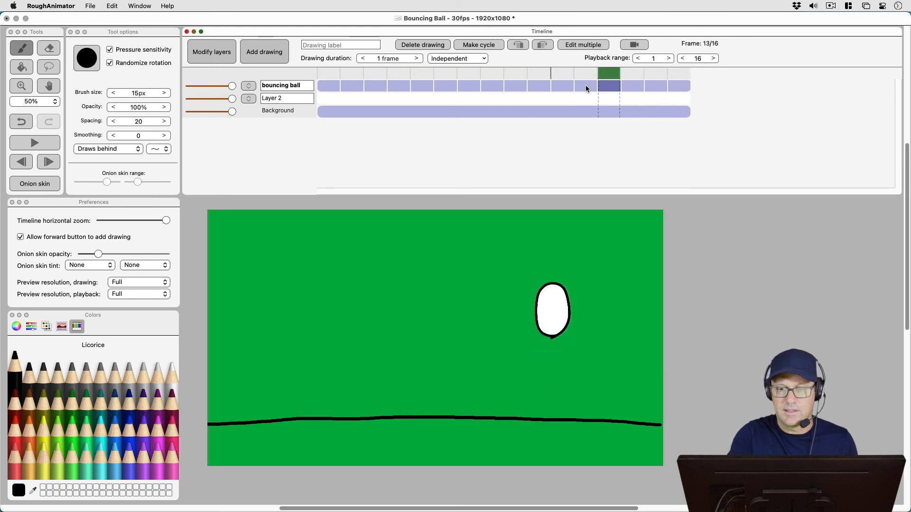
click(561, 86)
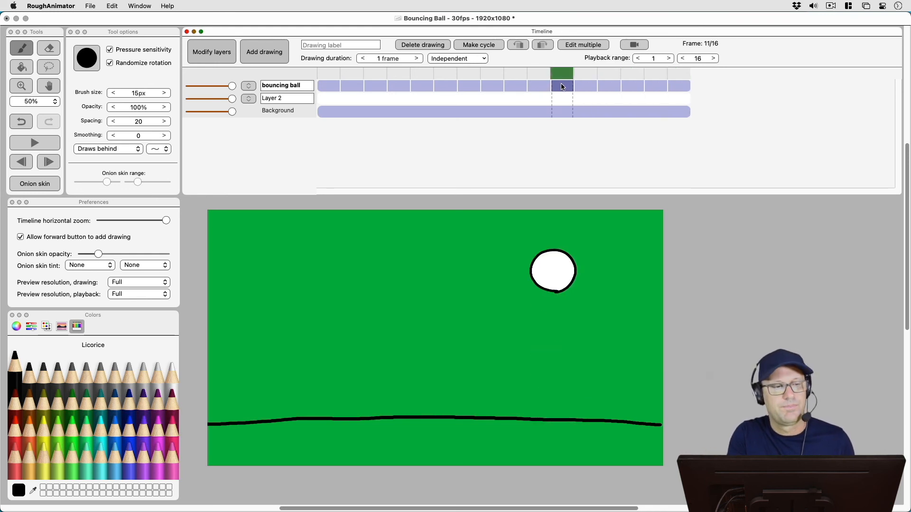